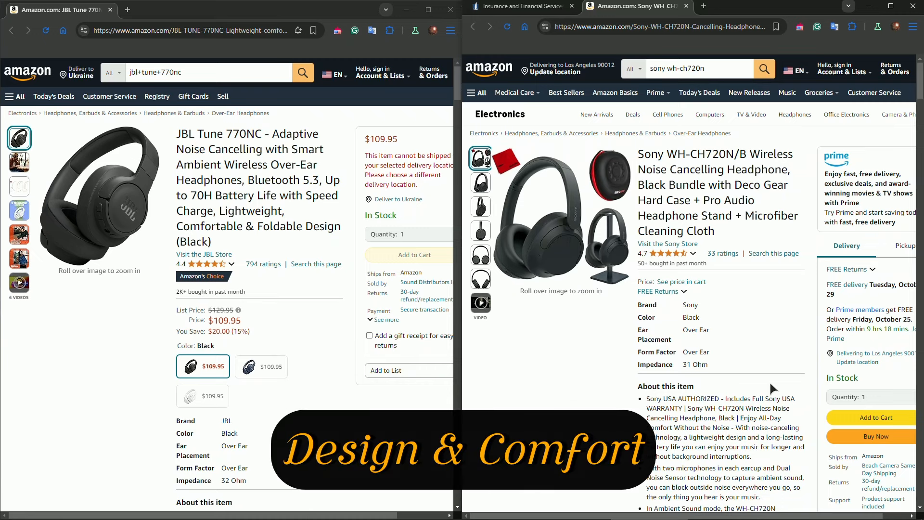
mouse_move(765, 431)
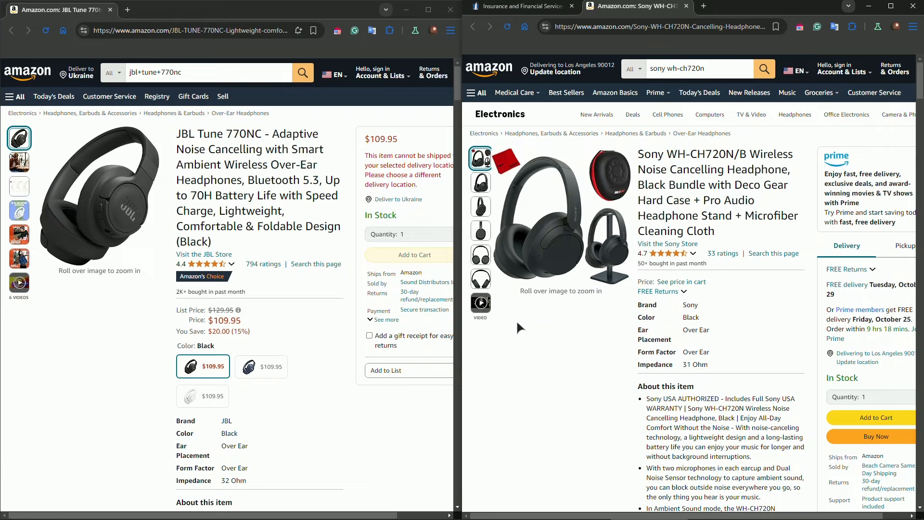
mouse_move(553, 349)
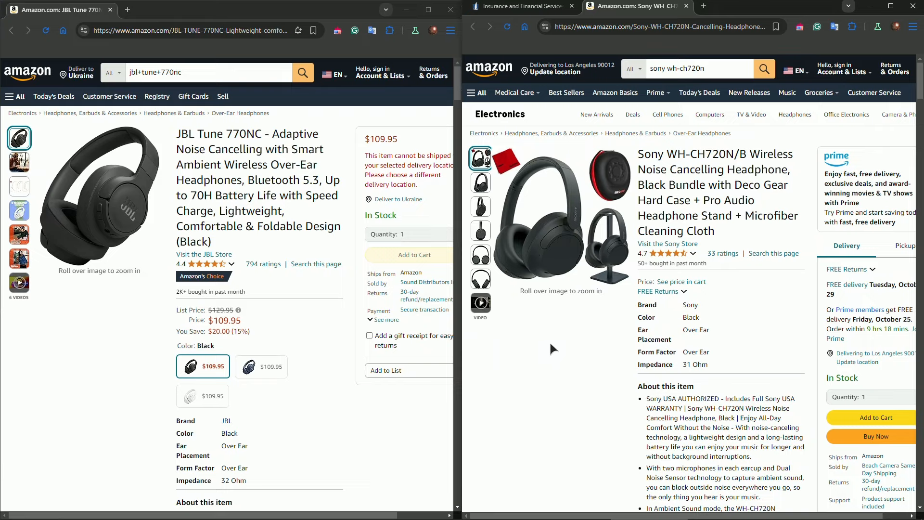
mouse_move(562, 291)
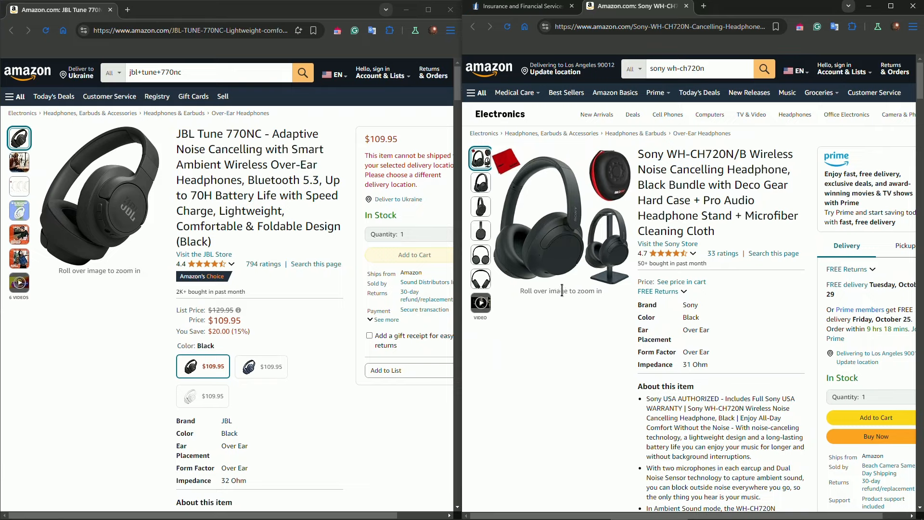
mouse_move(553, 246)
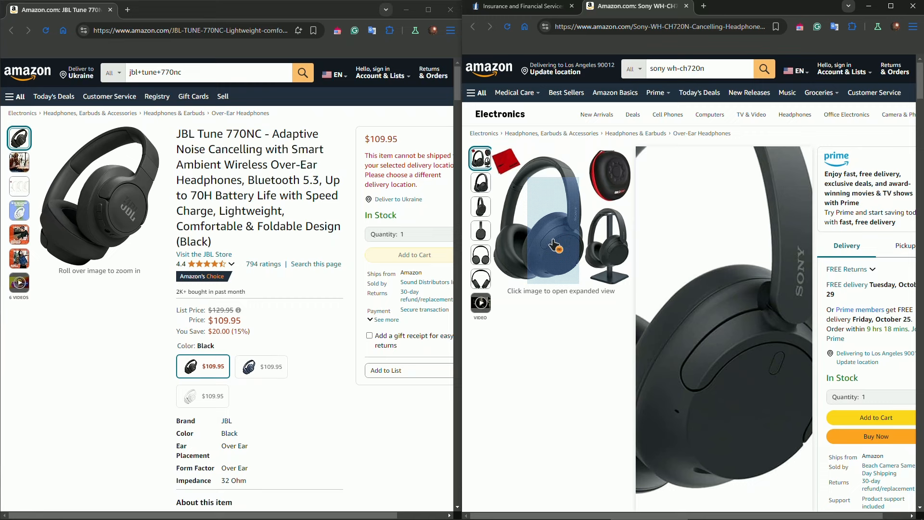